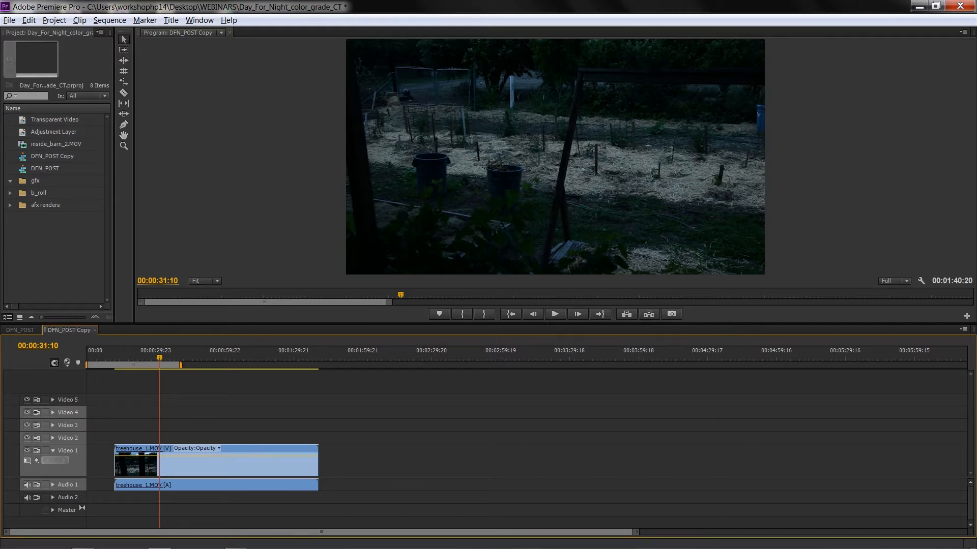
Step: Reach Edit > Keyboard Shortcuts and focus the command search field
{"action": "left_click", "coordinate": [29, 21]}
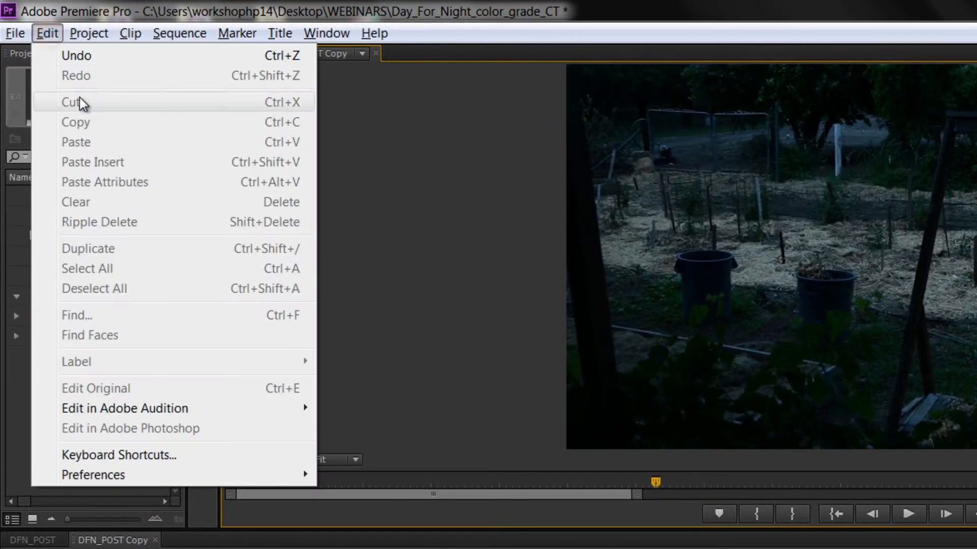
{"action": "left_click", "coordinate": [118, 455]}
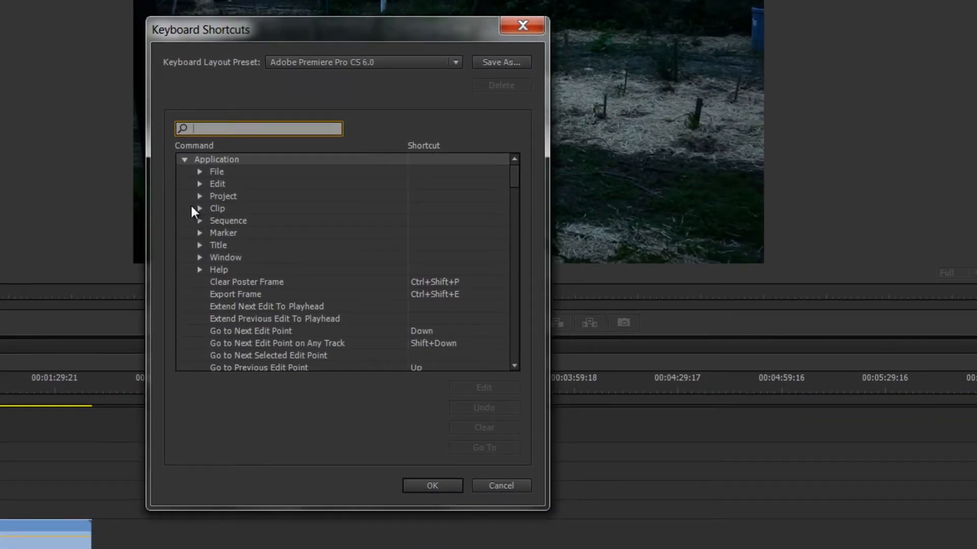
{"action": "mouse_move", "coordinate": [224, 214]}
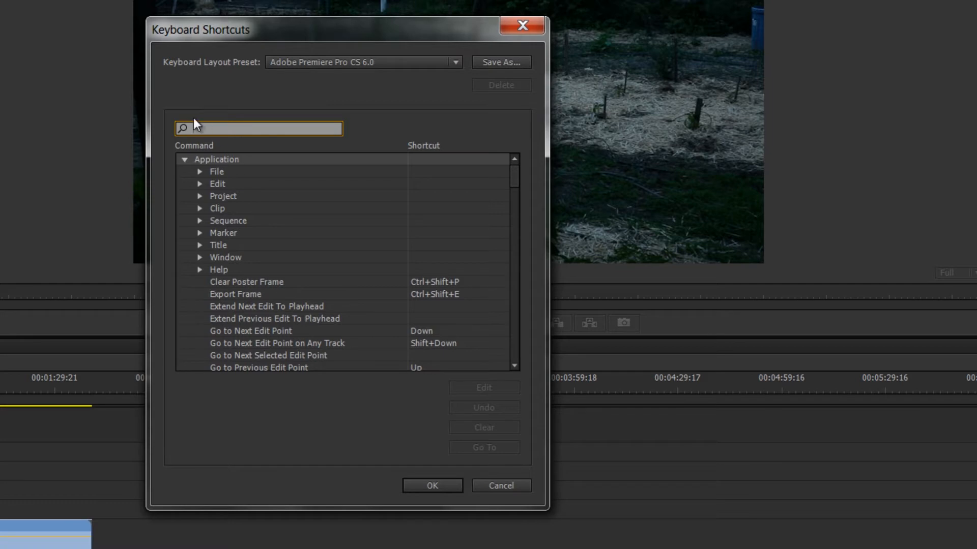
{"action": "left_click", "coordinate": [257, 128]}
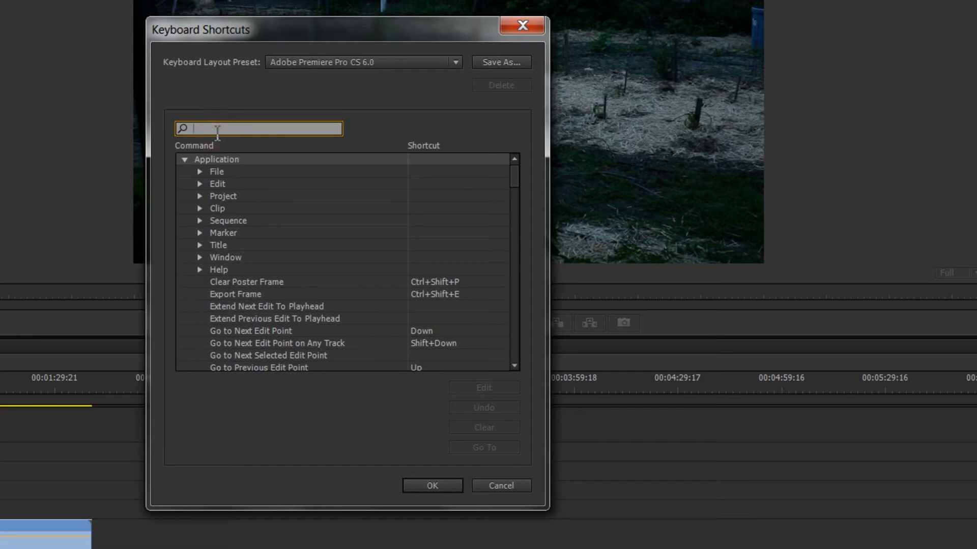
{"action": "mouse_move", "coordinate": [165, 168]}
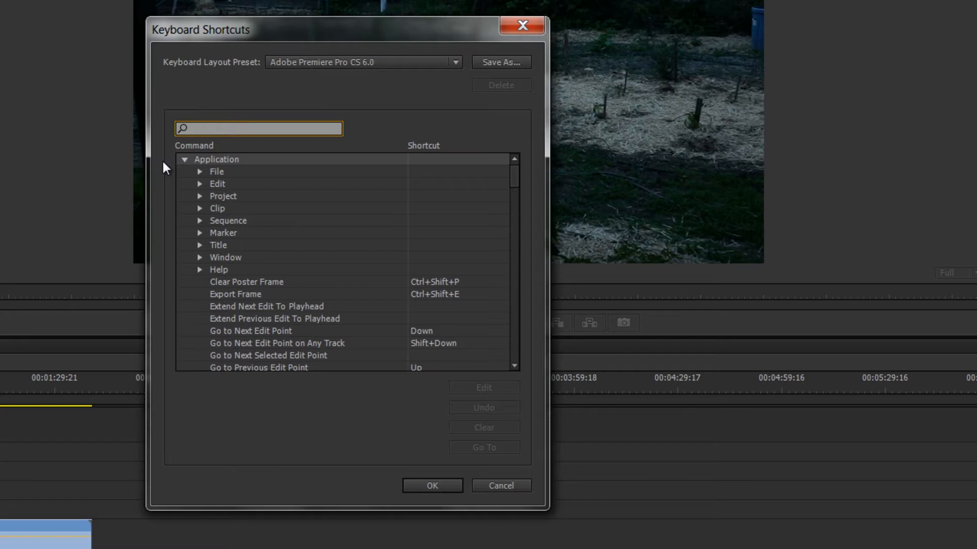
Step: Assign Ctrl+U to Clip > Unlink found via 'unlink' search and confirm with OK
{"action": "type", "text": "u"}
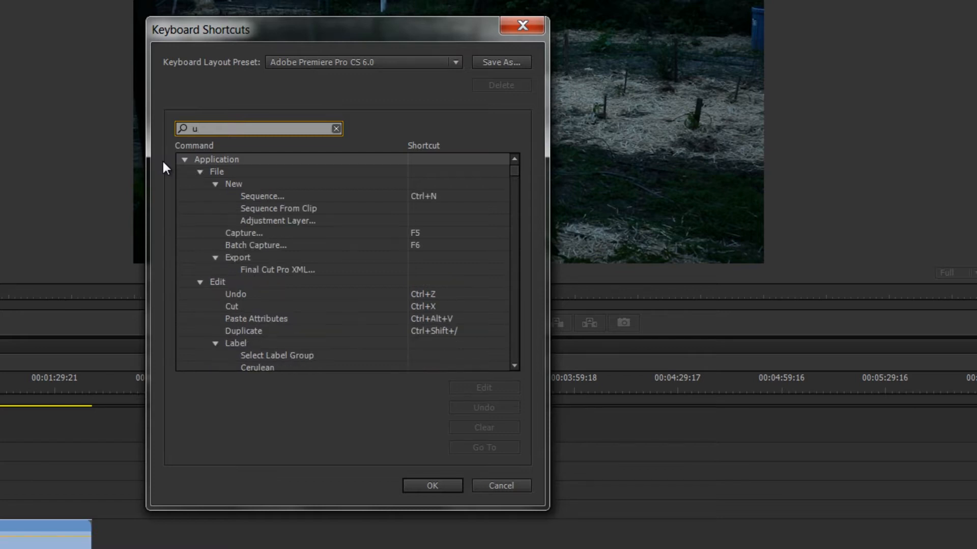
{"action": "type", "text": "nlink"}
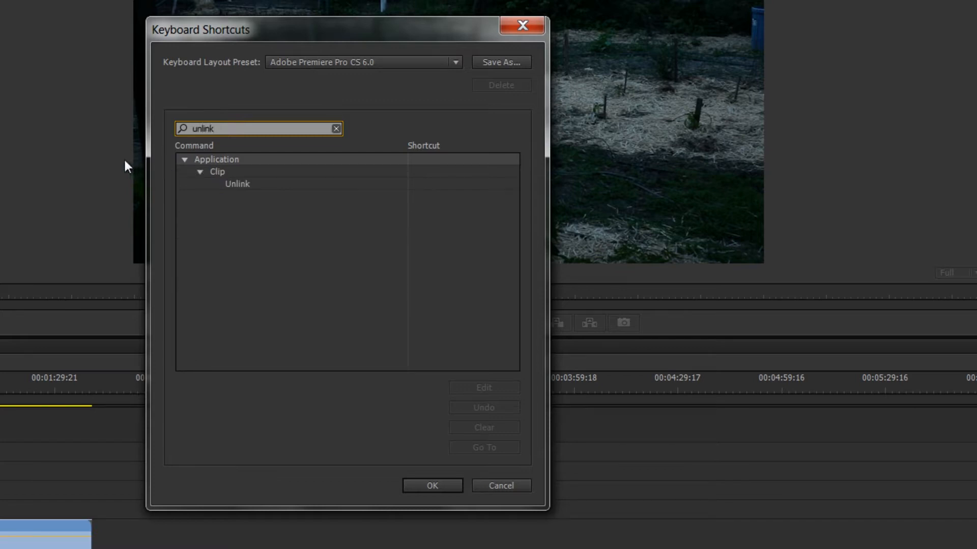
{"action": "mouse_move", "coordinate": [218, 182]}
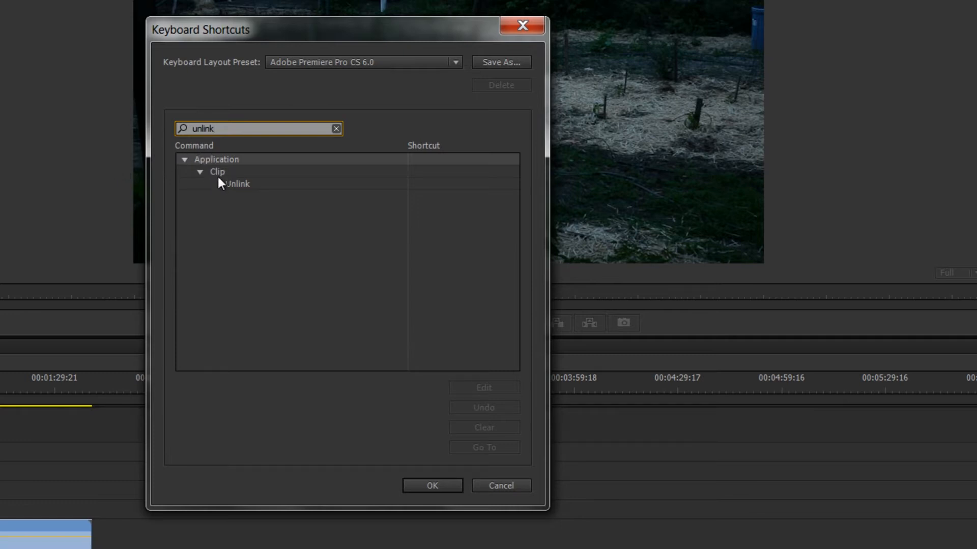
{"action": "mouse_move", "coordinate": [243, 188]}
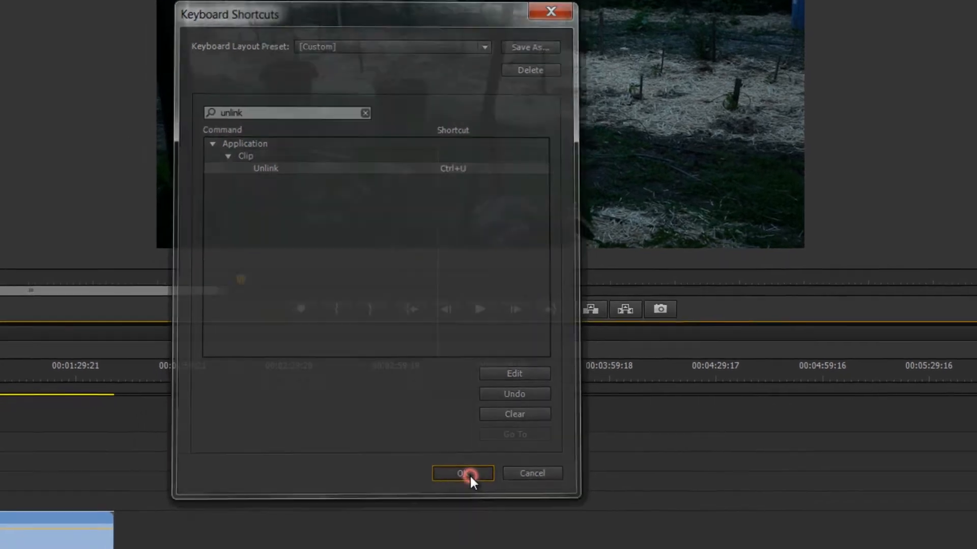
{"action": "left_click", "coordinate": [461, 473]}
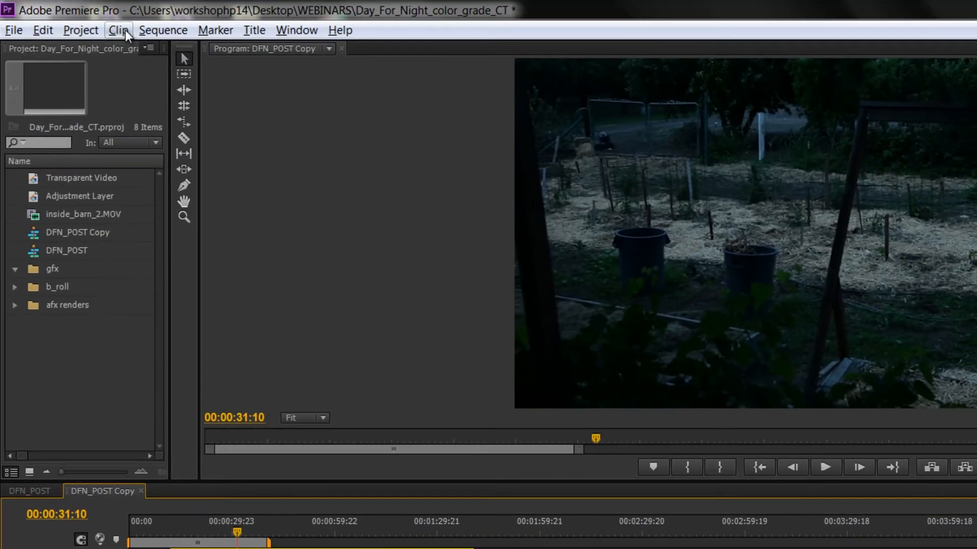
{"action": "left_click", "coordinate": [118, 30]}
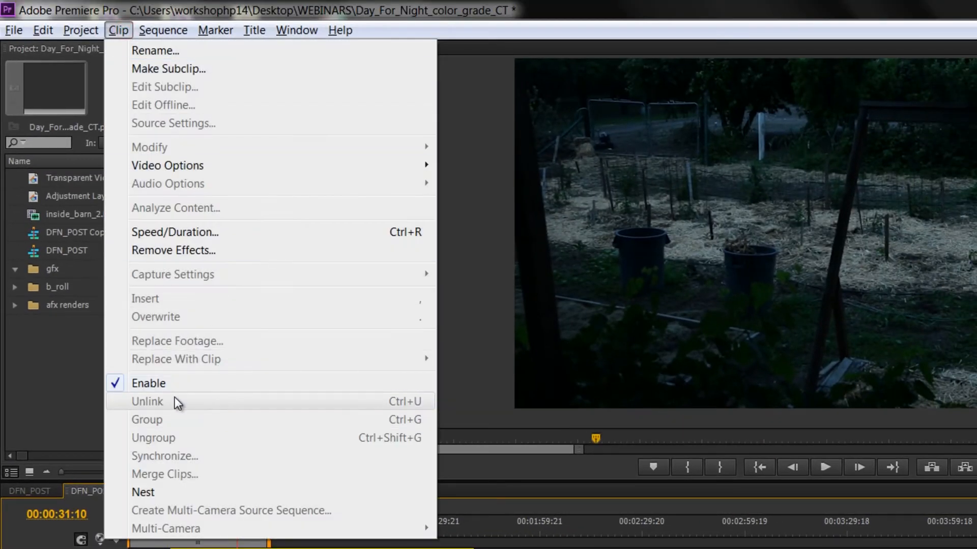
{"action": "mouse_move", "coordinate": [171, 405]}
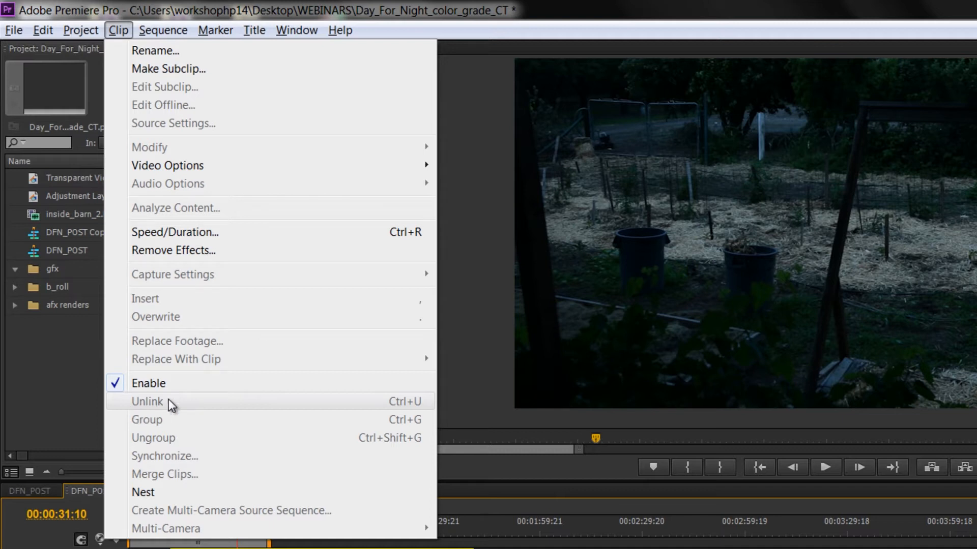
{"action": "mouse_move", "coordinate": [177, 403]}
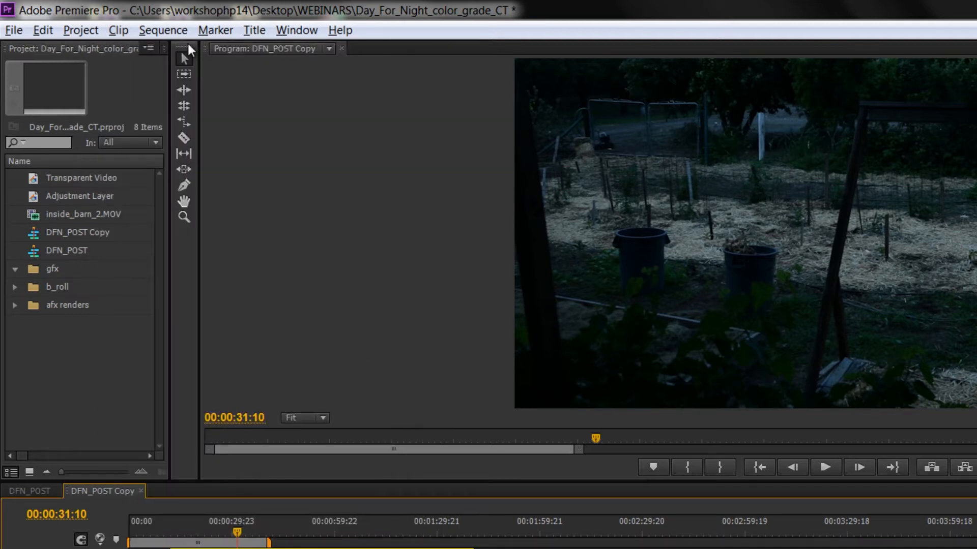
{"action": "mouse_move", "coordinate": [120, 98]}
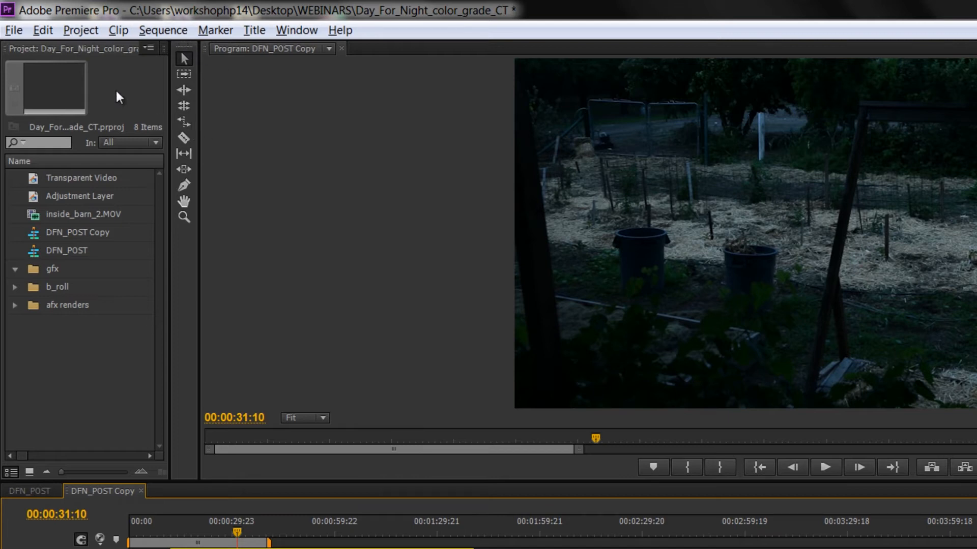
Step: Search 'enable', select Application > Clip > Enable and begin editing its shortcut to Ctrl+E
{"action": "left_click", "coordinate": [42, 29]}
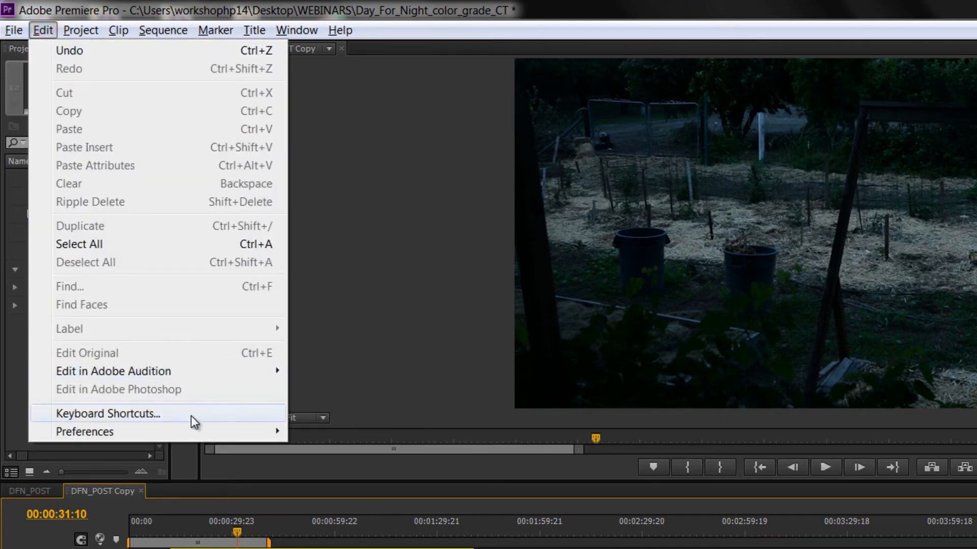
{"action": "left_click", "coordinate": [106, 414]}
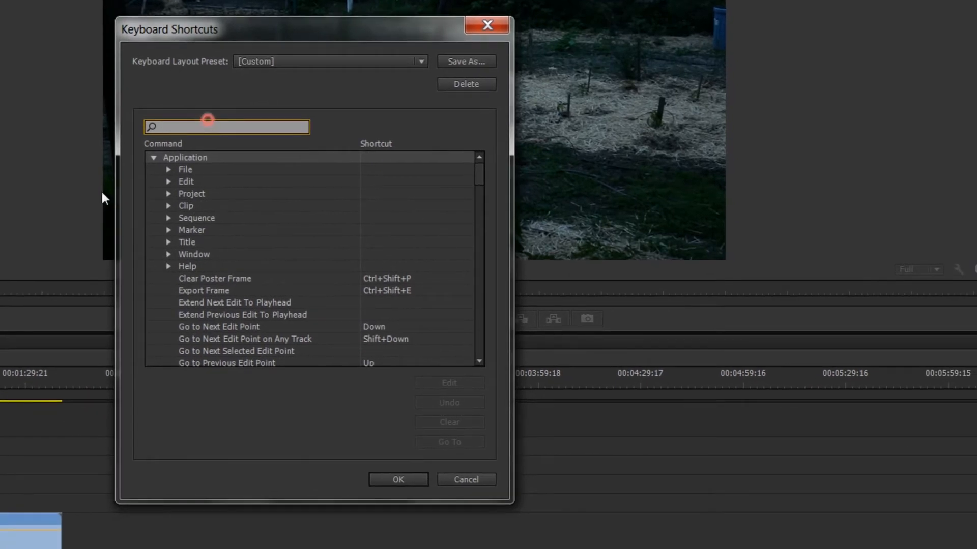
{"action": "type", "text": "enable"}
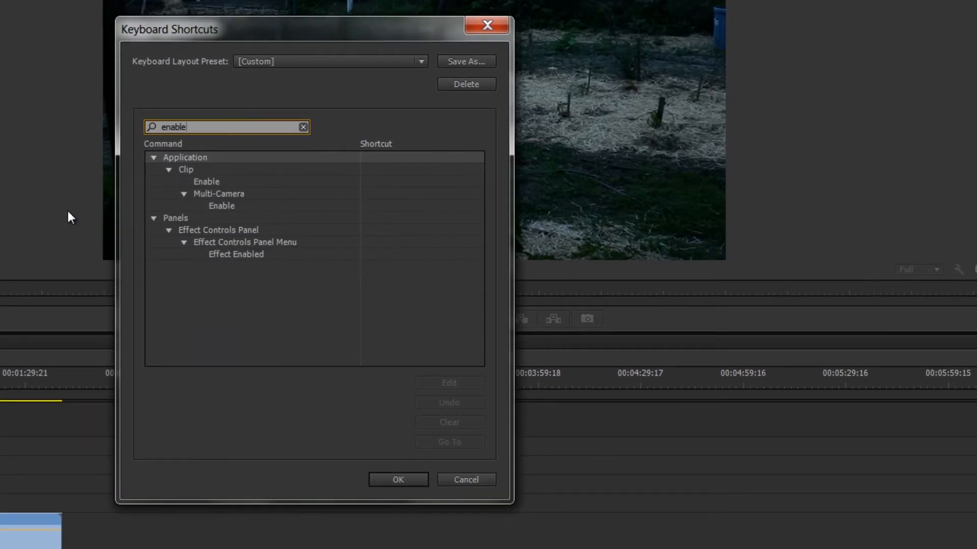
{"action": "mouse_move", "coordinate": [237, 265]}
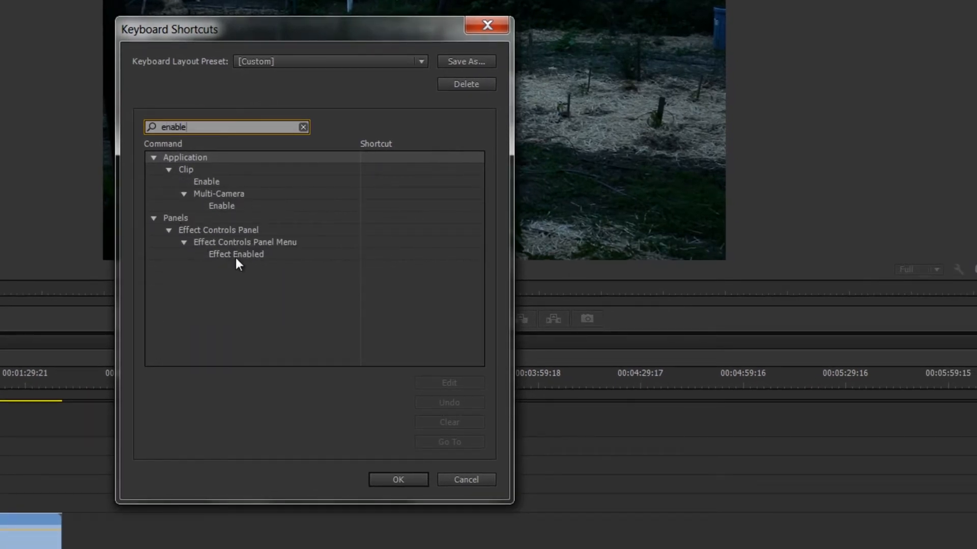
{"action": "mouse_move", "coordinate": [206, 204]}
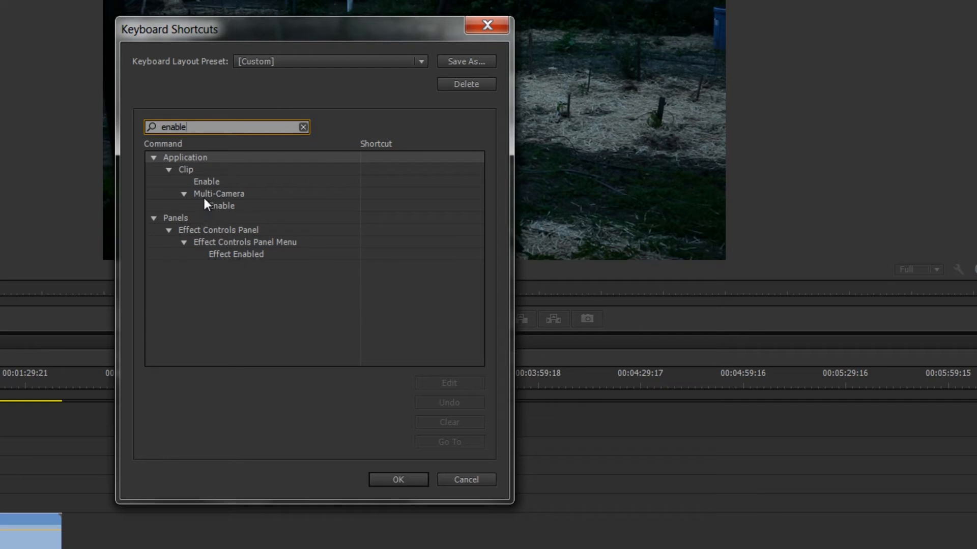
{"action": "left_click", "coordinate": [206, 181]}
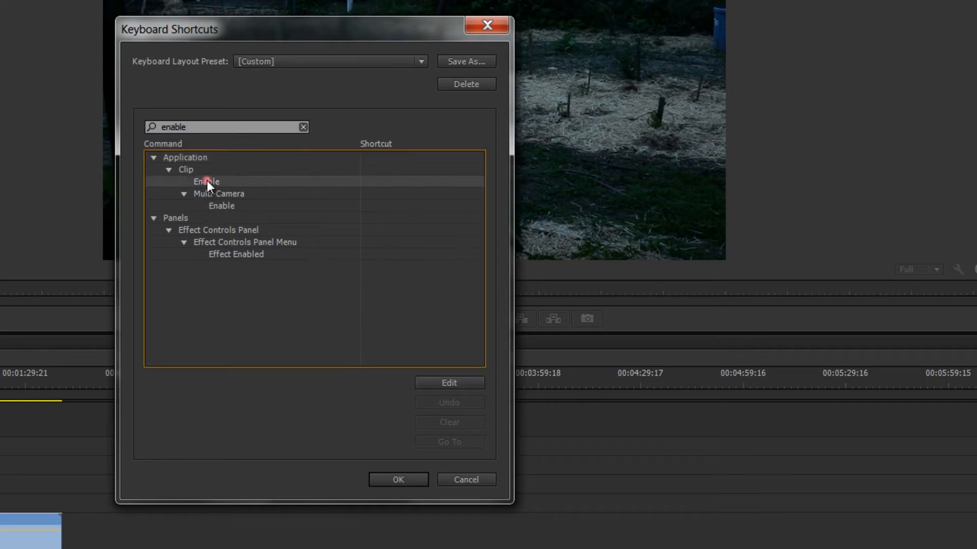
{"action": "left_click", "coordinate": [448, 384]}
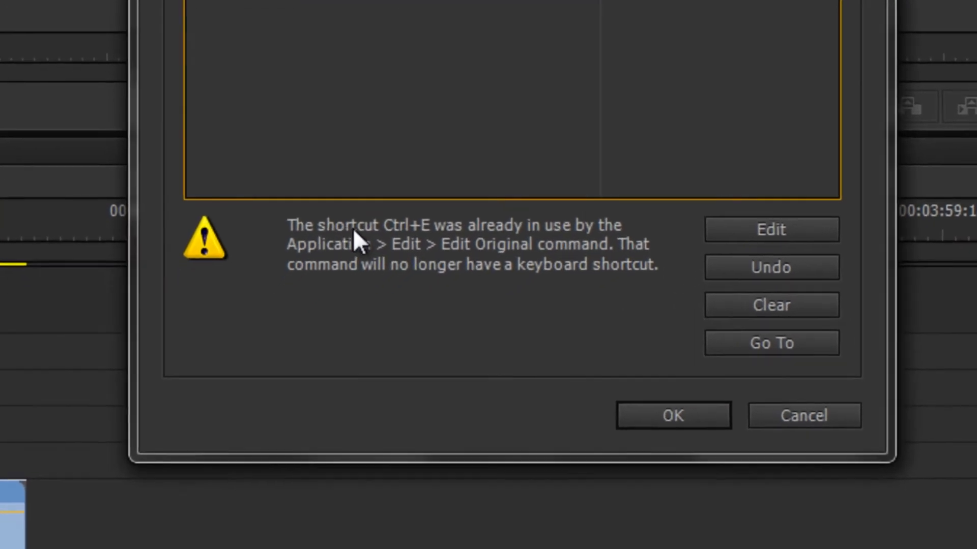
{"action": "mouse_move", "coordinate": [546, 278]}
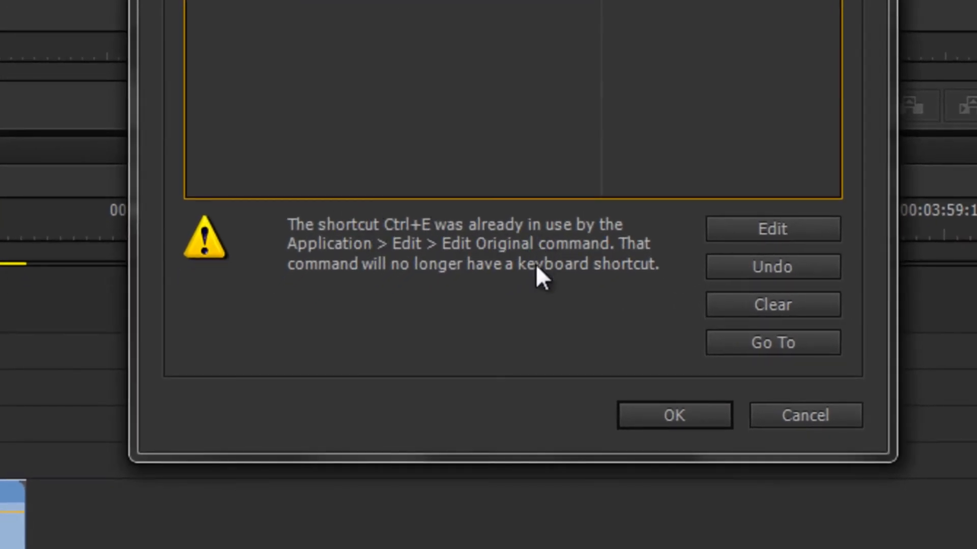
{"action": "mouse_move", "coordinate": [613, 255]}
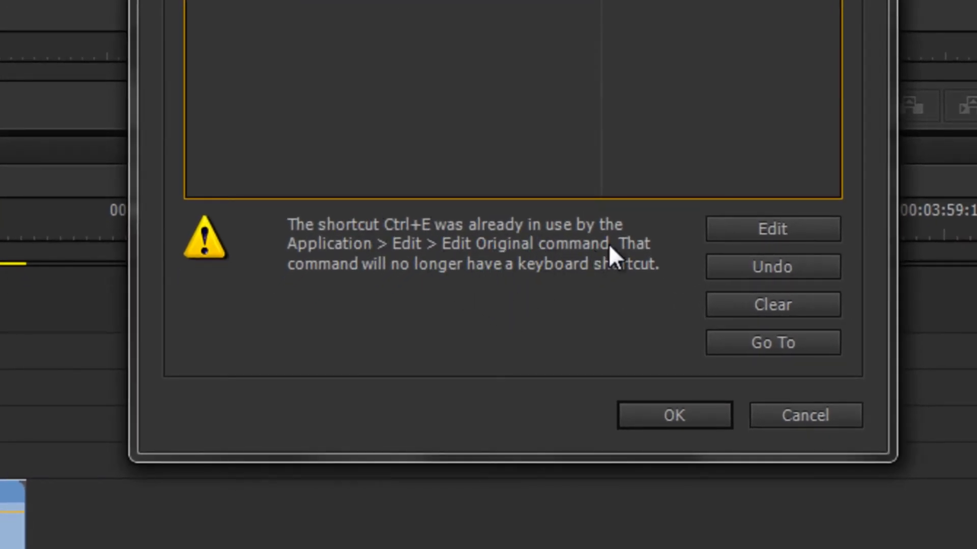
{"action": "mouse_move", "coordinate": [664, 344]}
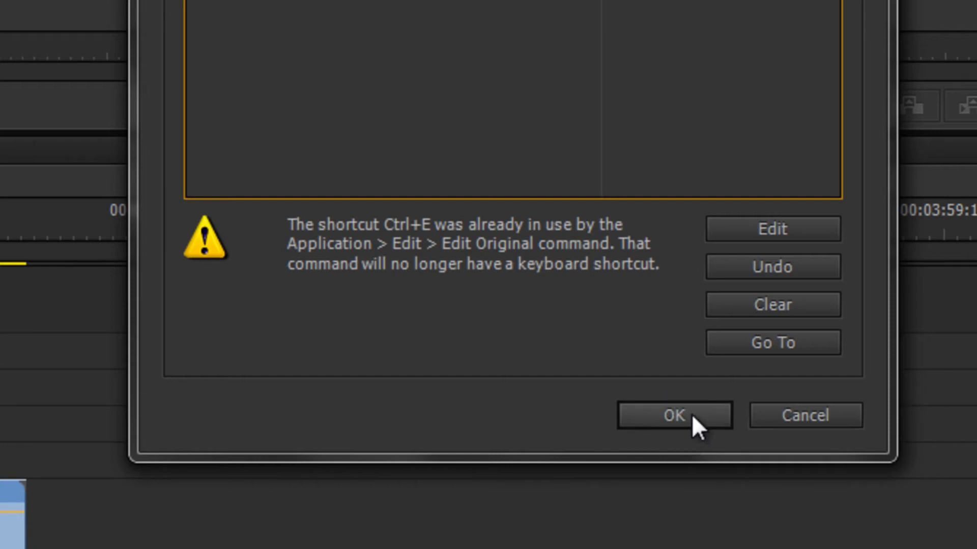
{"action": "mouse_move", "coordinate": [692, 434]}
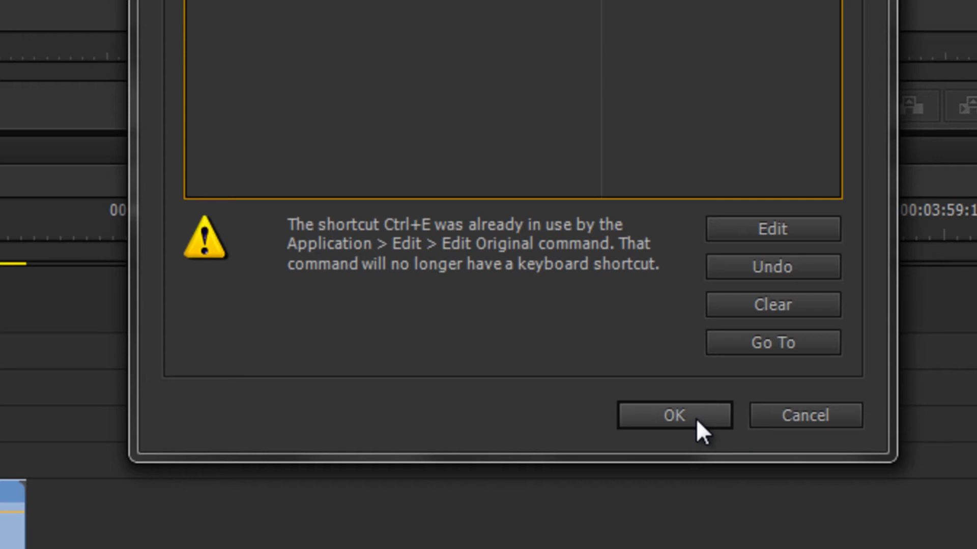
Step: Confirm Ctrl+E for Clip Enable despite the Edit Original conflict and close the dialog
{"action": "left_click", "coordinate": [671, 415]}
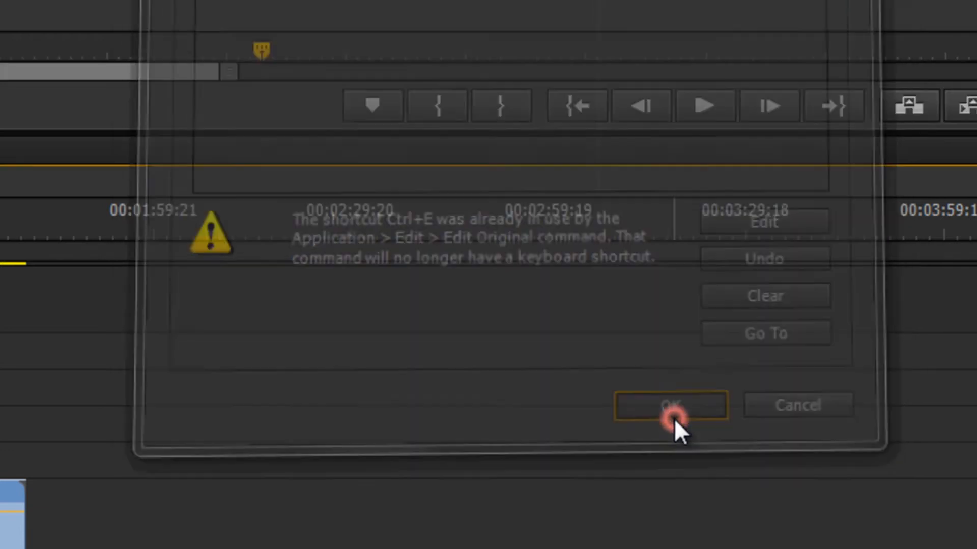
{"action": "left_click", "coordinate": [670, 406]}
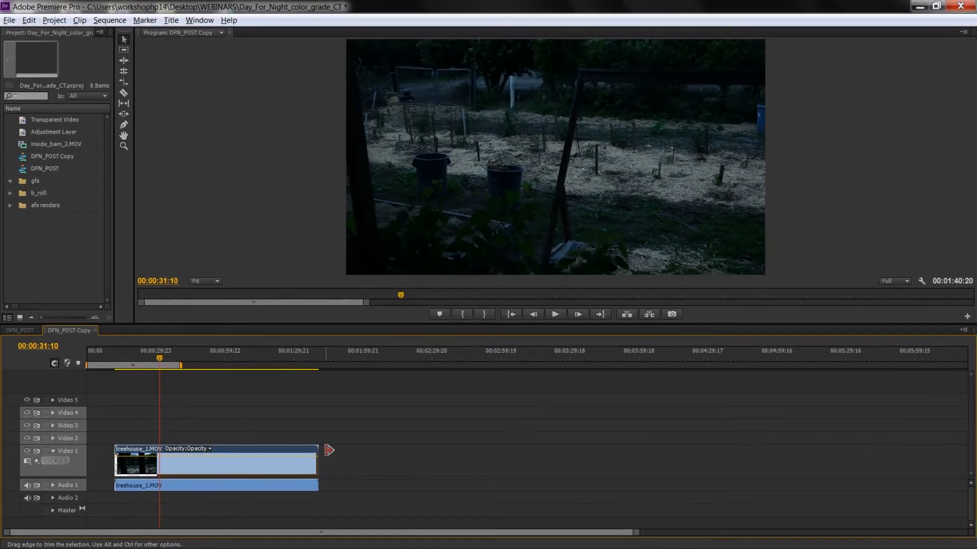
{"action": "mouse_move", "coordinate": [144, 21]}
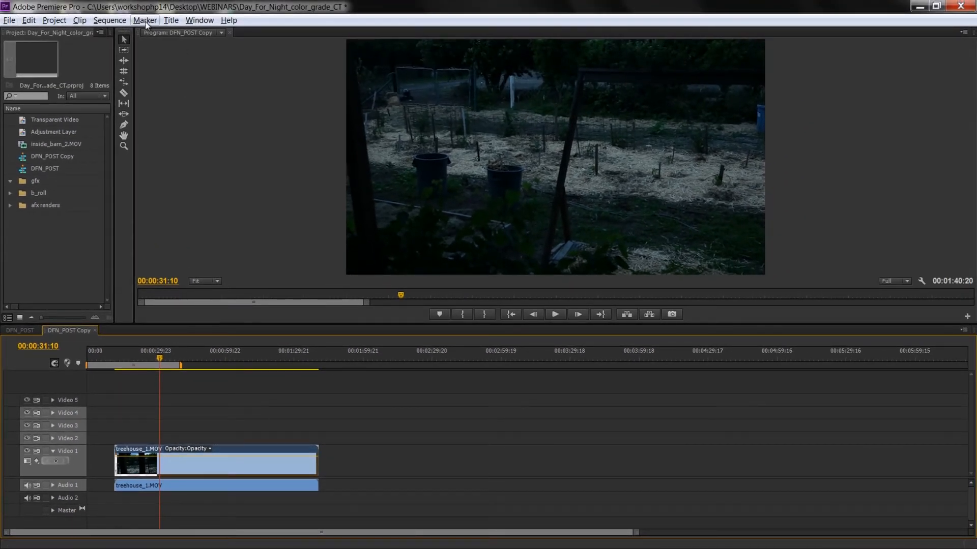
{"action": "mouse_move", "coordinate": [243, 81]}
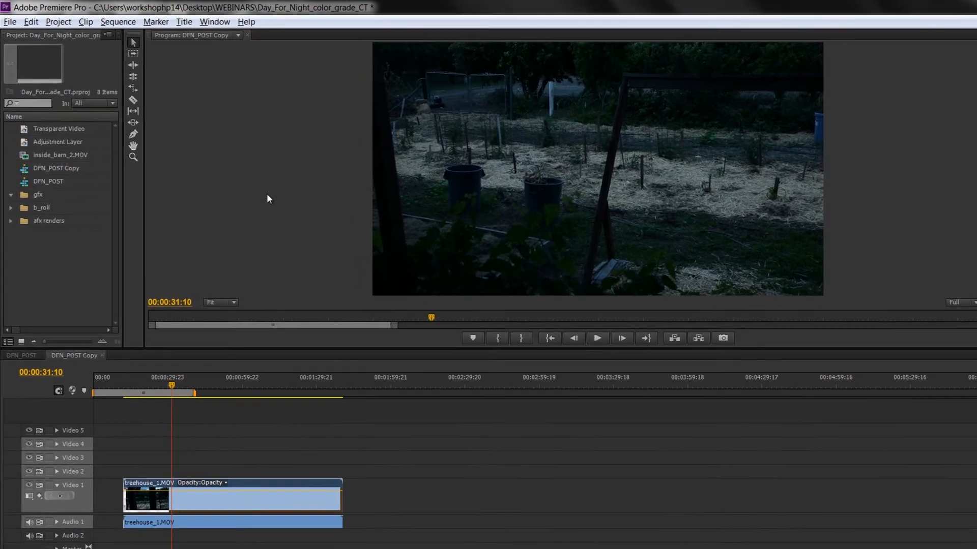
Step: Show the Keyboard Layout Preset list with Premiere, Avid and Final Cut options
{"action": "left_click", "coordinate": [31, 22]}
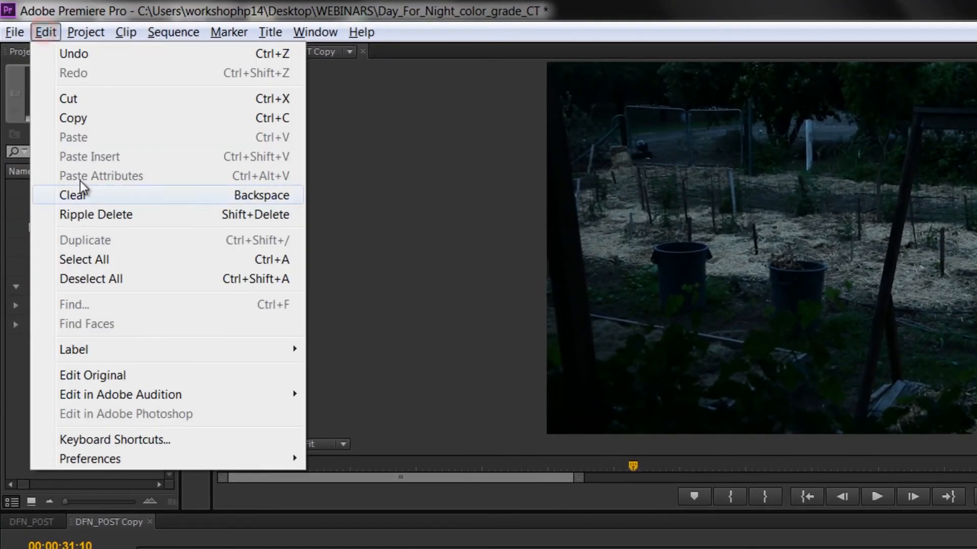
{"action": "left_click", "coordinate": [115, 439]}
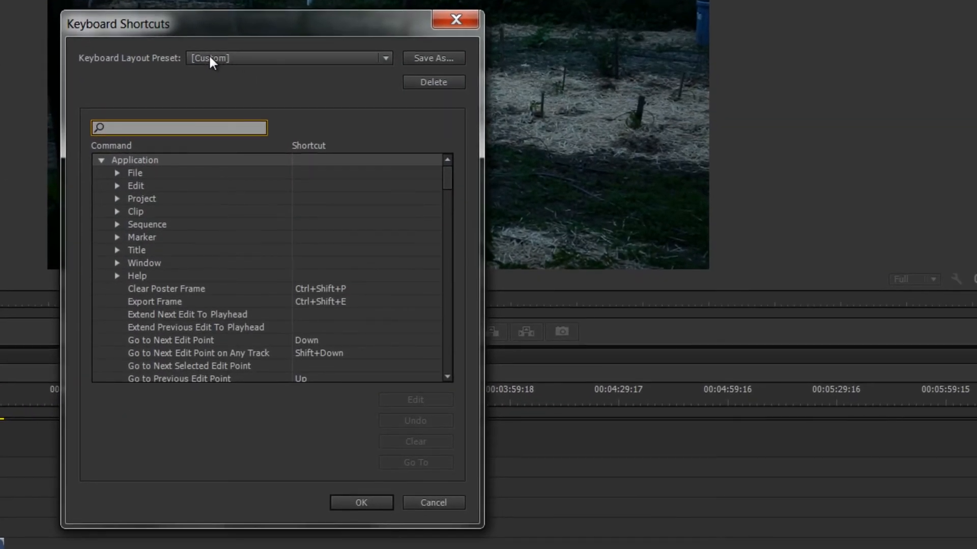
{"action": "left_click", "coordinate": [384, 58]}
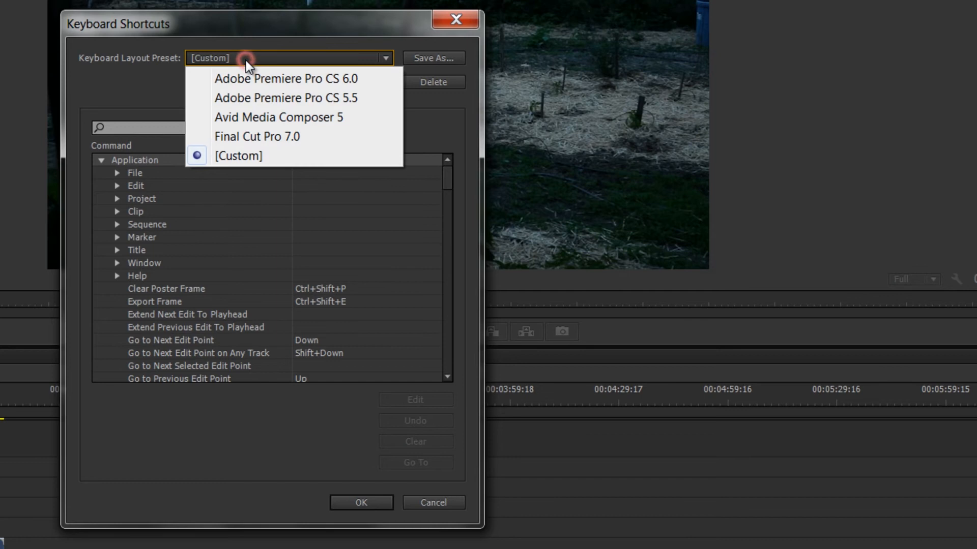
{"action": "mouse_move", "coordinate": [342, 91]}
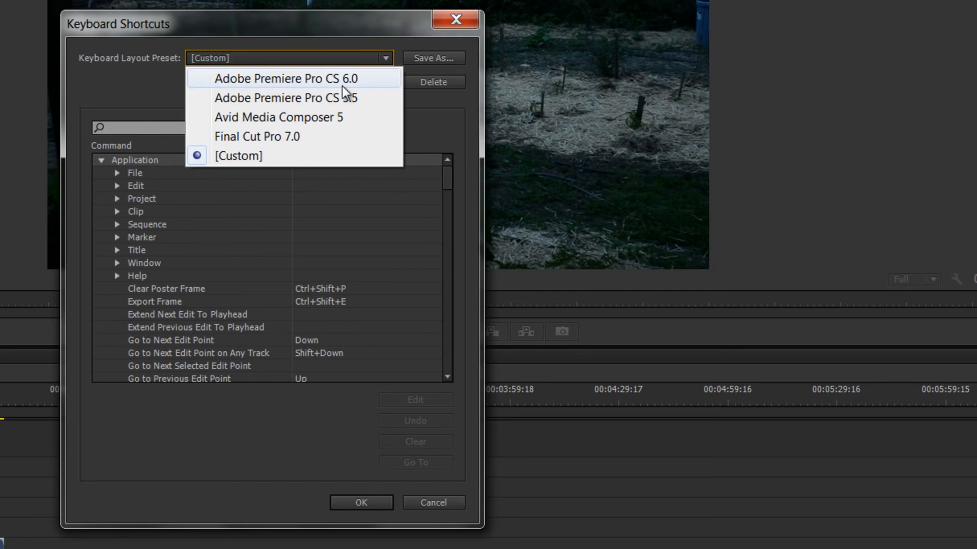
{"action": "mouse_move", "coordinate": [351, 90]}
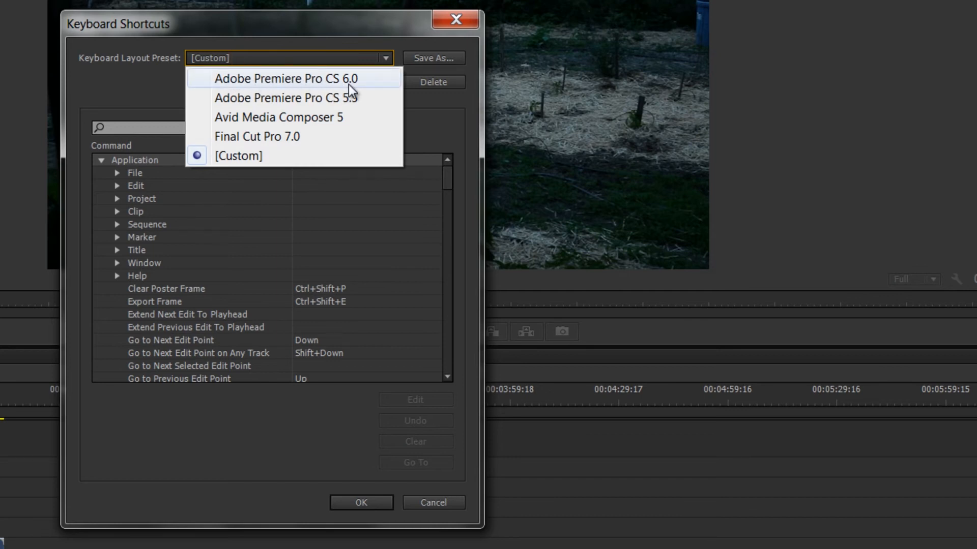
{"action": "mouse_move", "coordinate": [284, 98]}
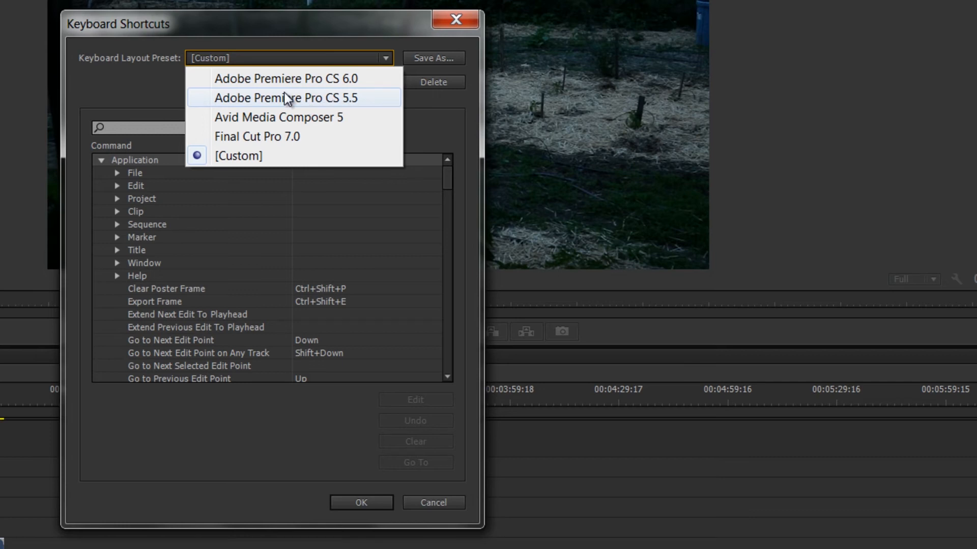
{"action": "mouse_move", "coordinate": [266, 117]}
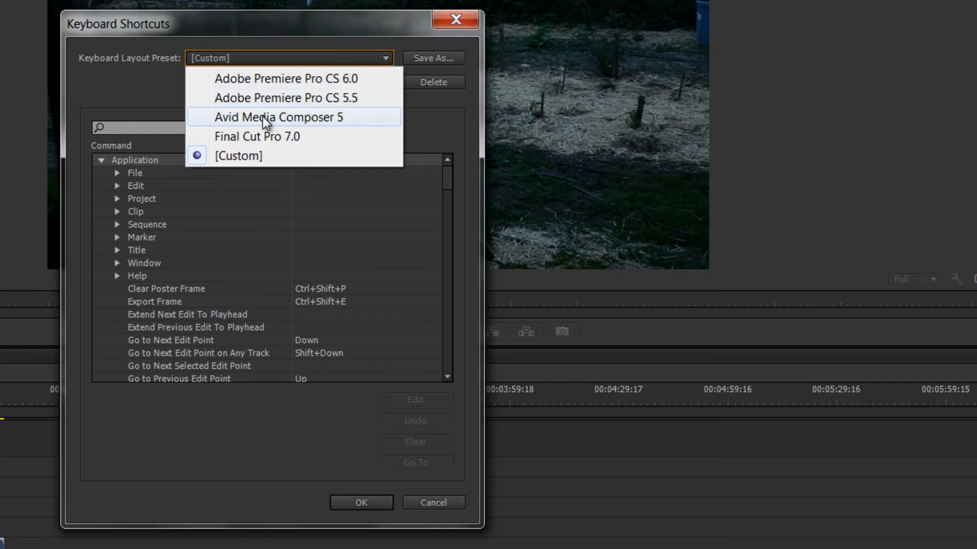
{"action": "mouse_move", "coordinate": [290, 126]}
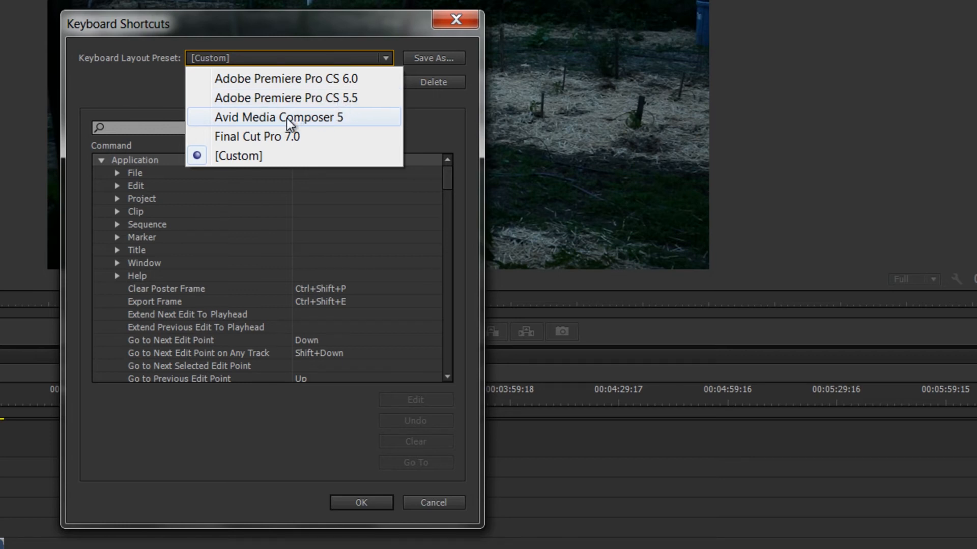
{"action": "mouse_move", "coordinate": [306, 120]}
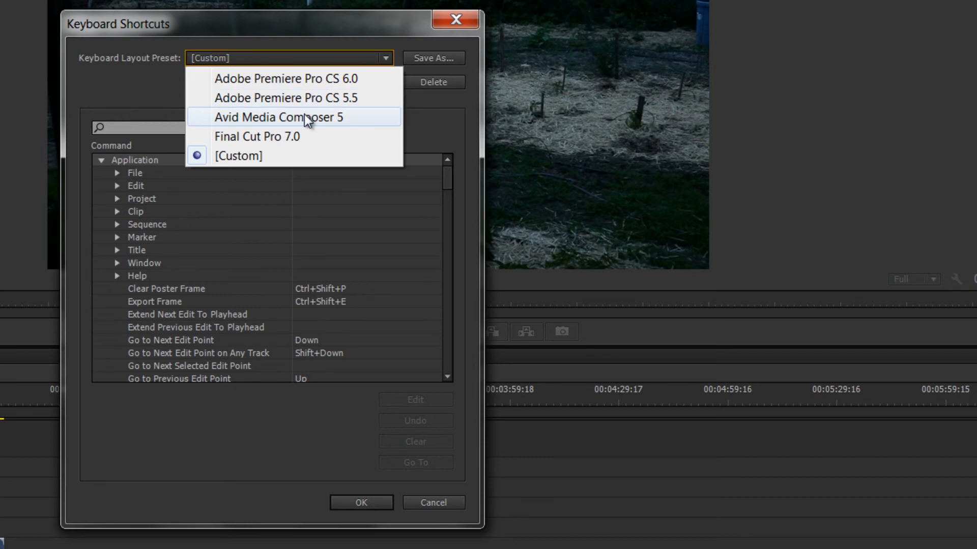
{"action": "mouse_move", "coordinate": [319, 123]}
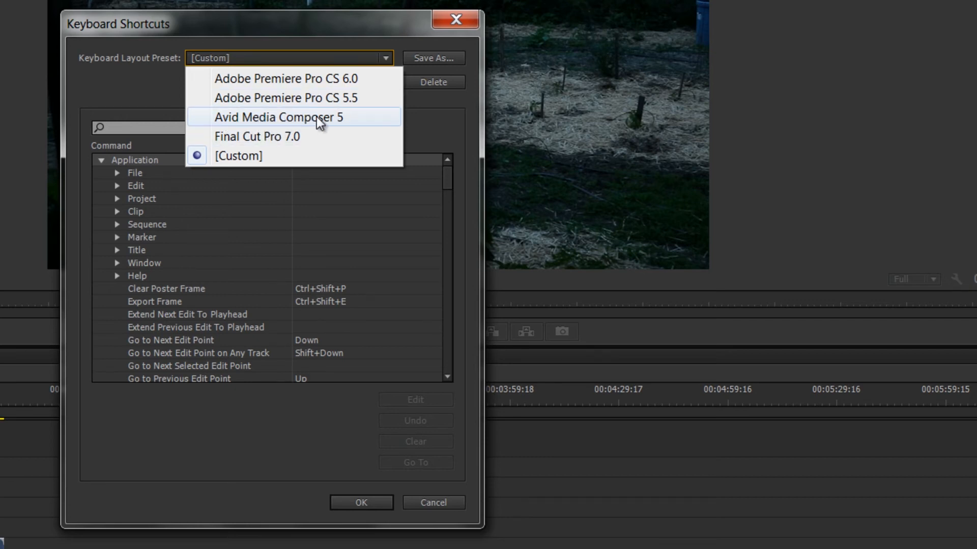
{"action": "mouse_move", "coordinate": [261, 140]}
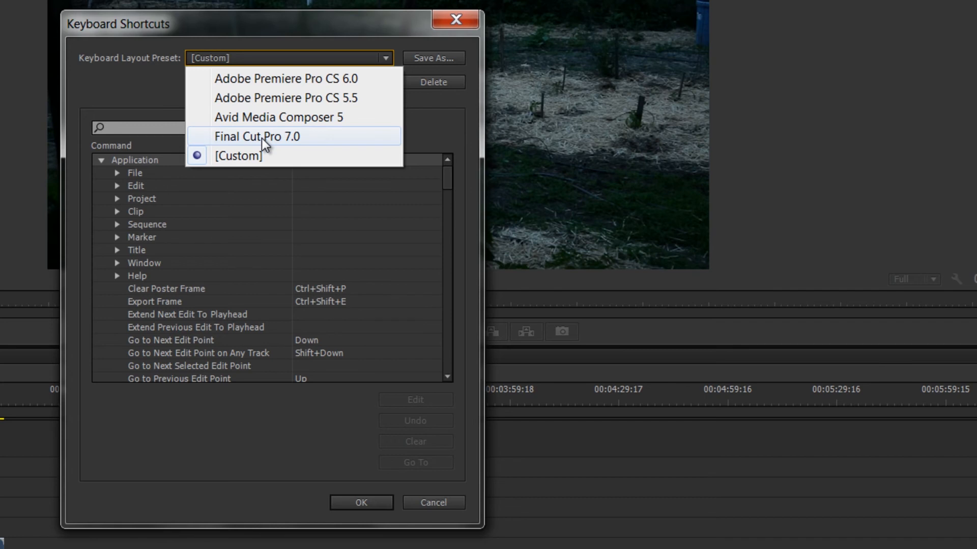
{"action": "mouse_move", "coordinate": [286, 140]}
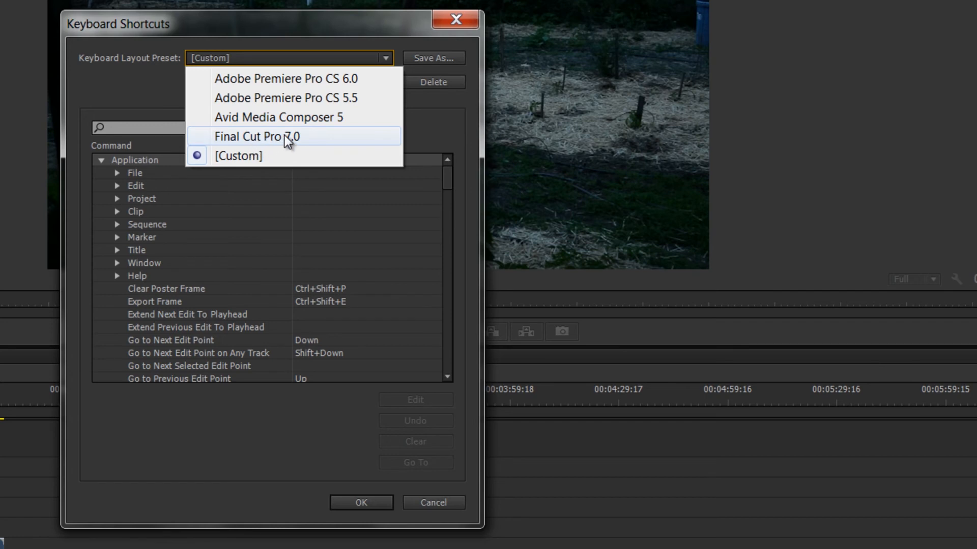
{"action": "mouse_move", "coordinate": [296, 142]}
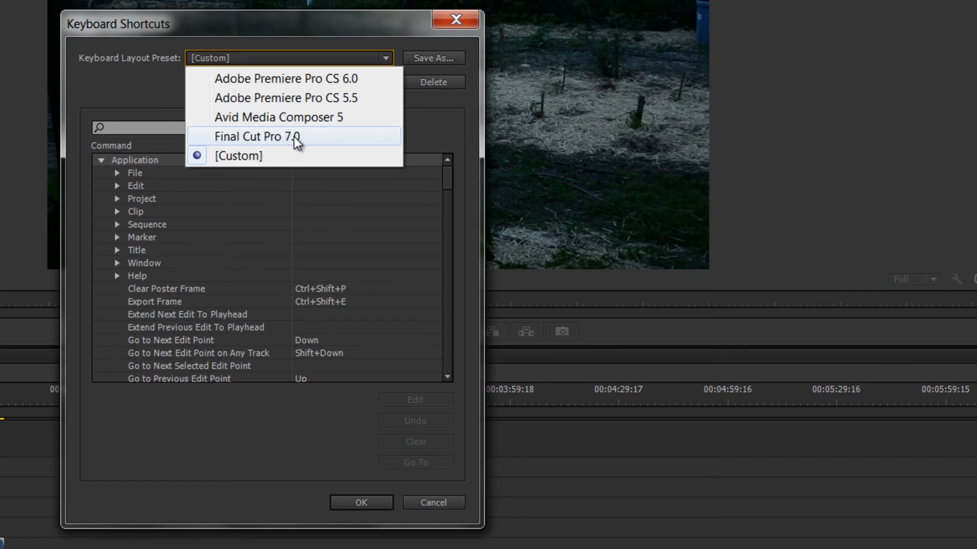
{"action": "mouse_move", "coordinate": [268, 142]}
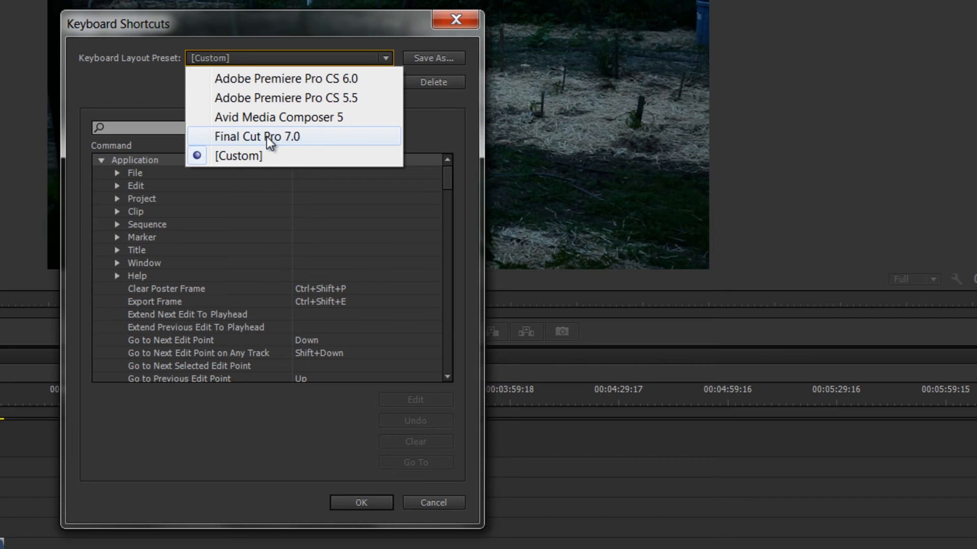
{"action": "mouse_move", "coordinate": [253, 132]}
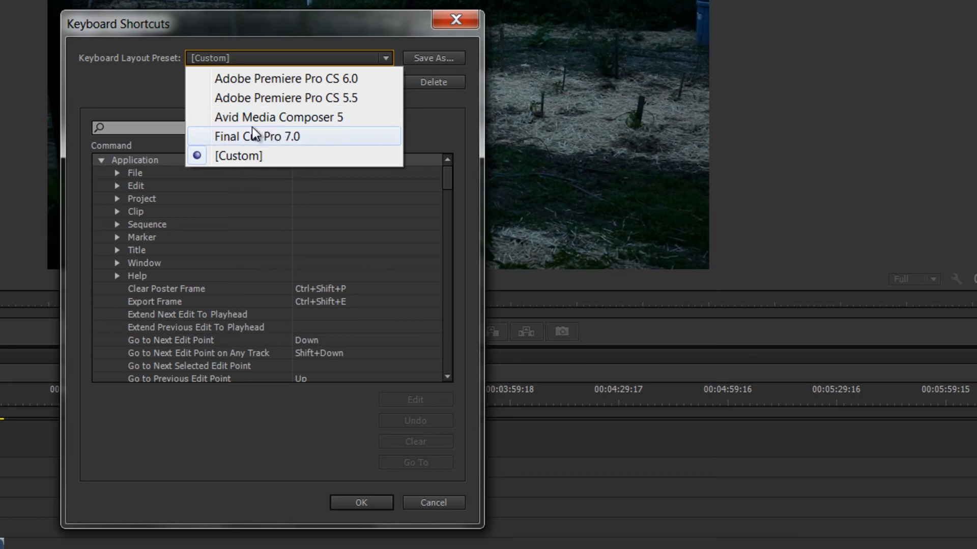
{"action": "mouse_move", "coordinate": [266, 141]}
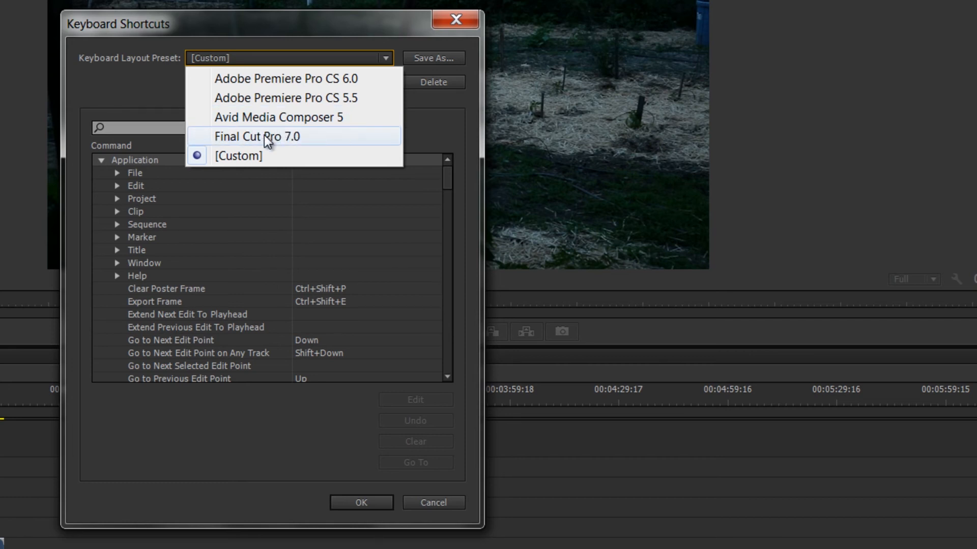
{"action": "mouse_move", "coordinate": [276, 138]}
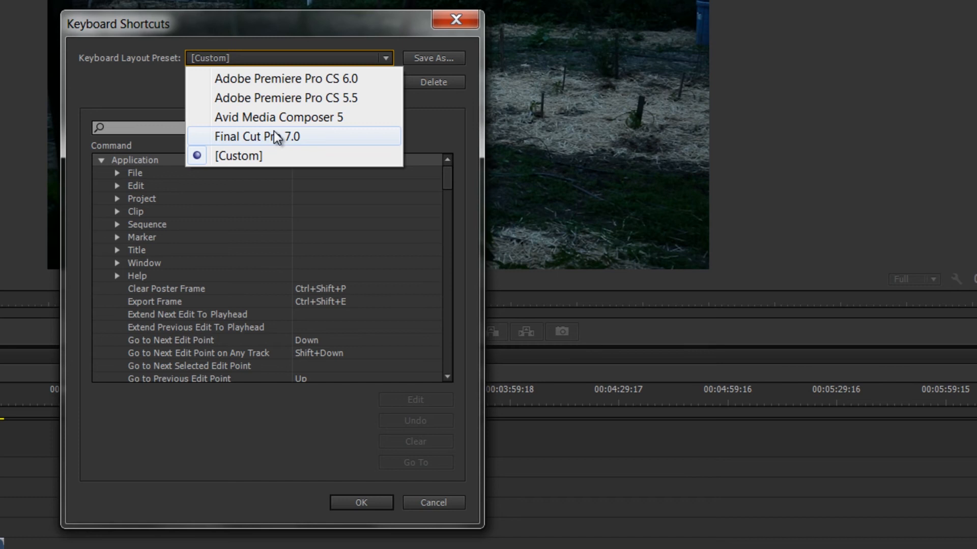